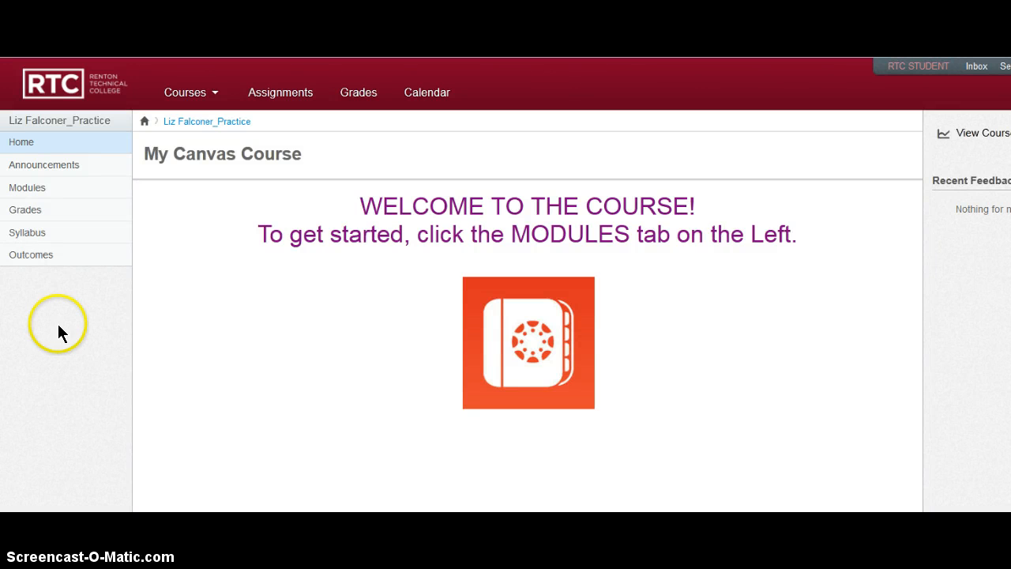
pyautogui.moveTo(116, 198)
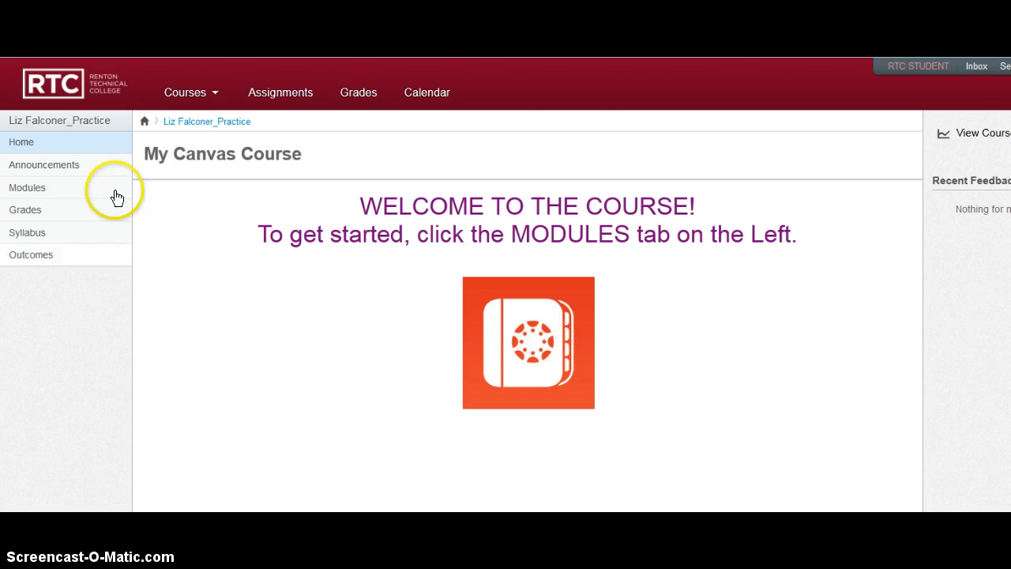
pyautogui.moveTo(900, 95)
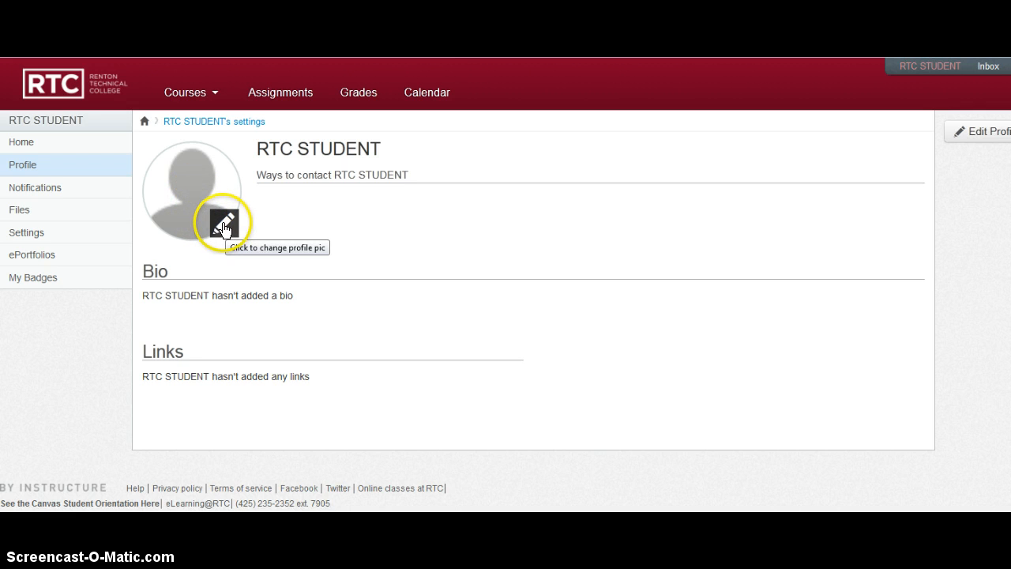
# Step: Replace the grey placeholder avatar with the uploaded portrait photo, cropped to a circle and saved
pyautogui.click(224, 222)
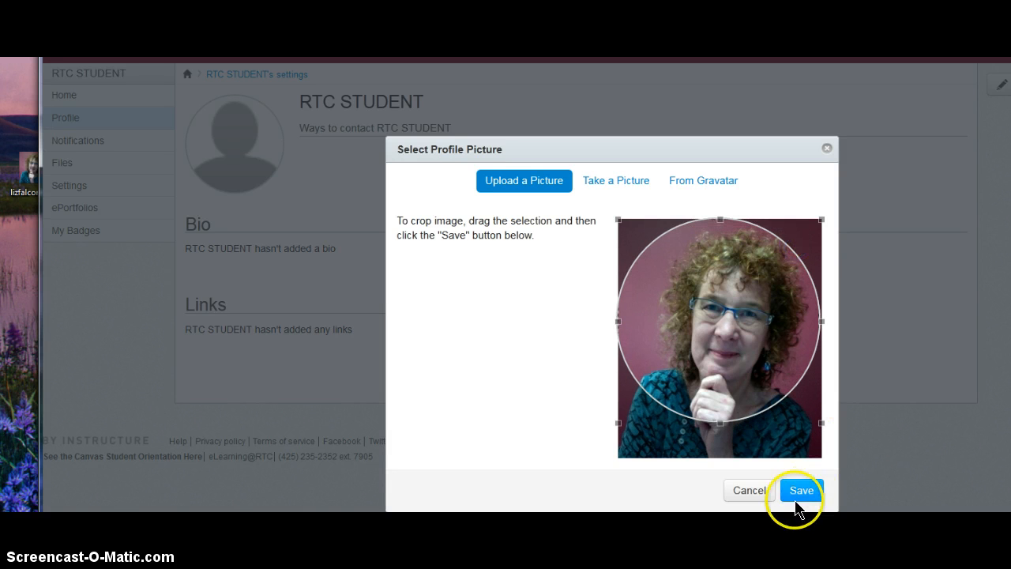
pyautogui.click(800, 490)
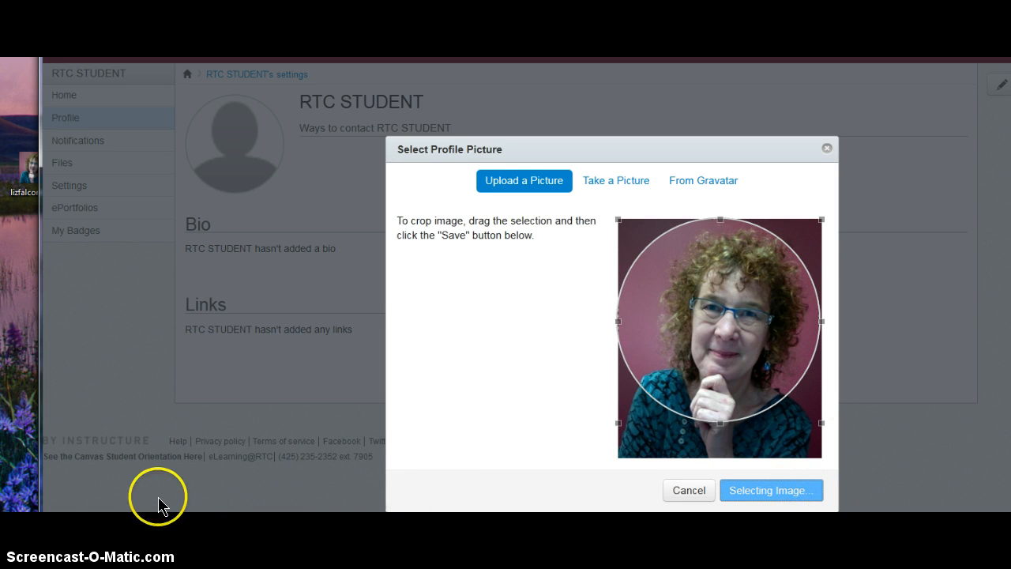
pyautogui.click(771, 489)
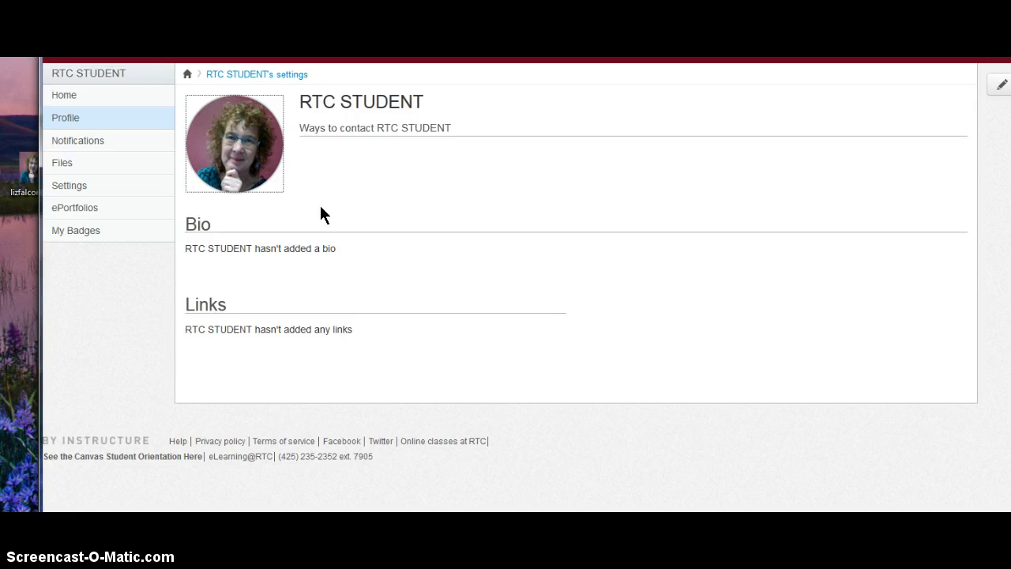
pyautogui.moveTo(252, 178)
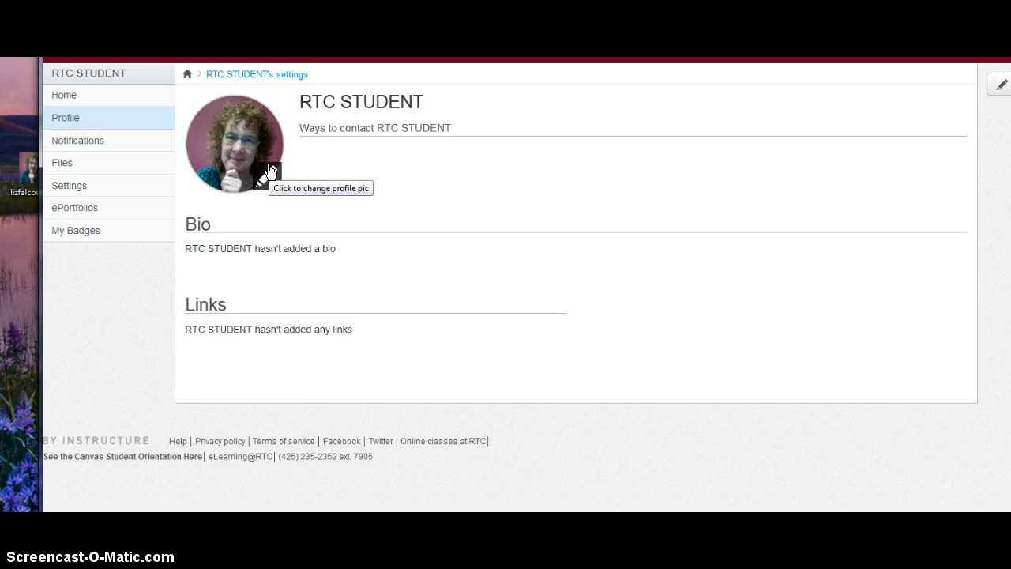